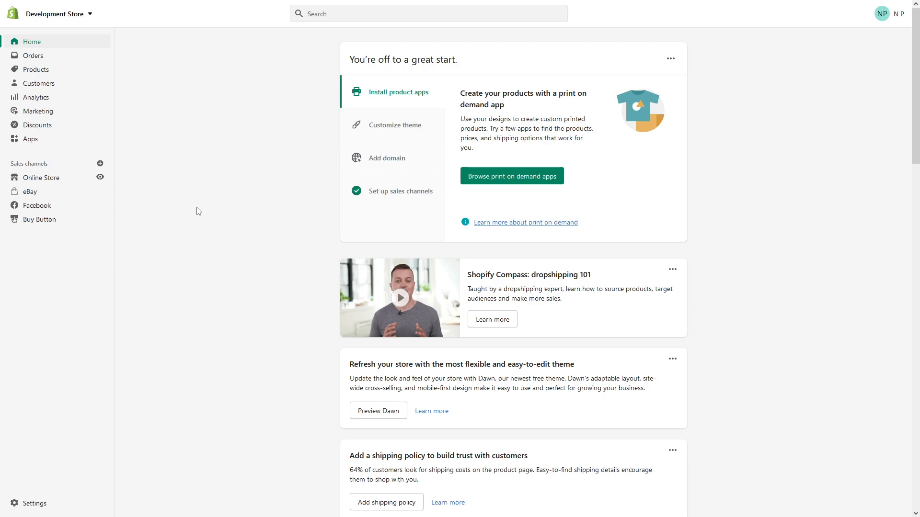
{"action": "mouse_move", "coordinate": [199, 240]}
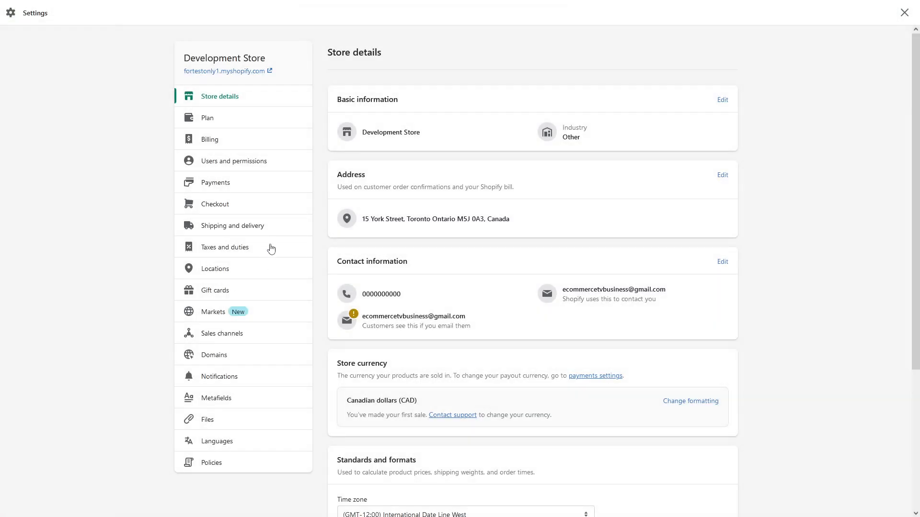
{"action": "mouse_move", "coordinate": [233, 225]}
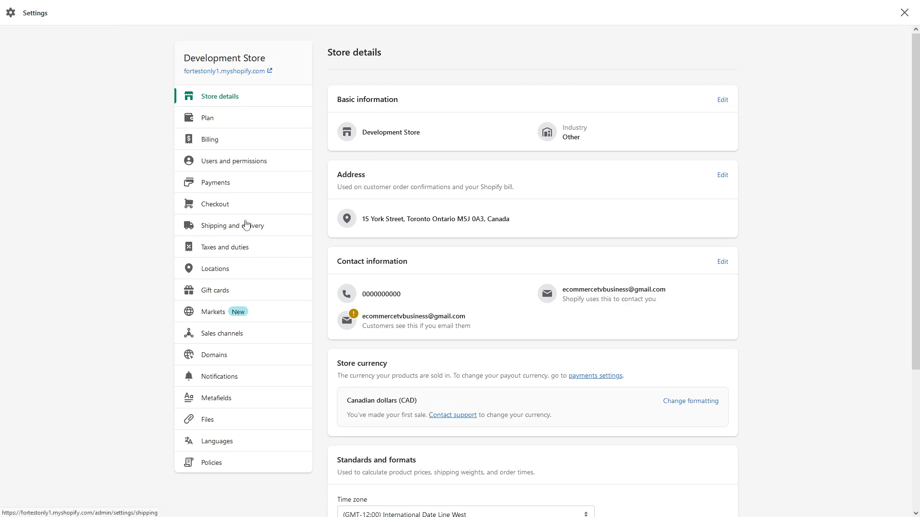
Open Shipping and delivery settings and scroll to the General profile's empty Domestic Canada zone
{"action": "left_click", "coordinate": [233, 226]}
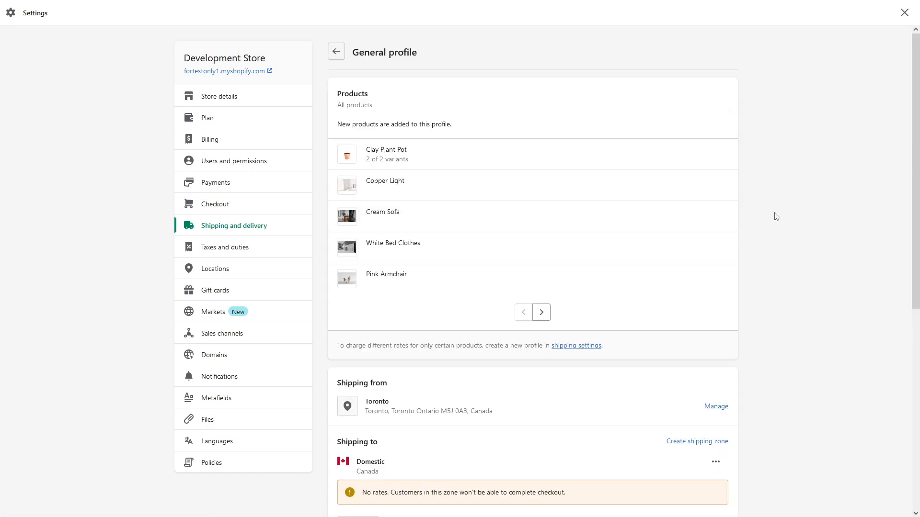
{"action": "scroll", "scroll_direction": "down", "scroll_amount": 3}
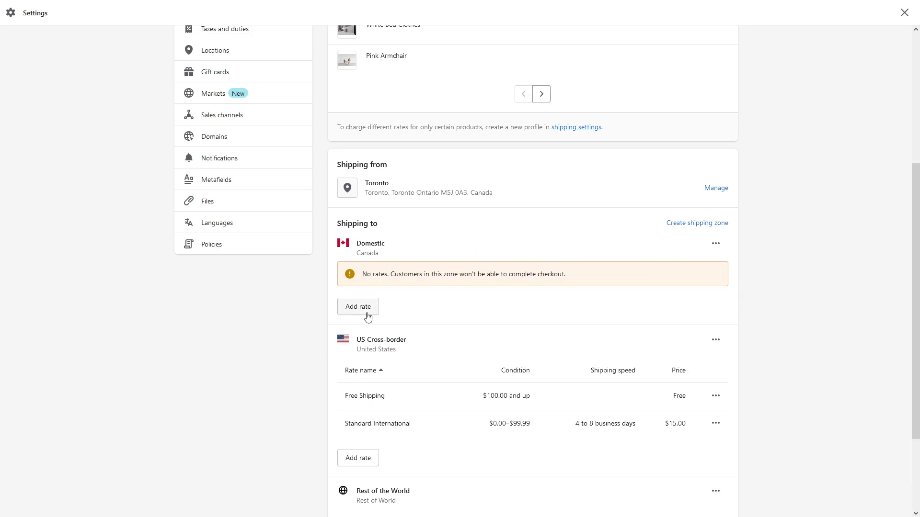
Add a Domestic rate priced 15, then switch it to carrier-calculated Canada Post rates
{"action": "left_click", "coordinate": [357, 306]}
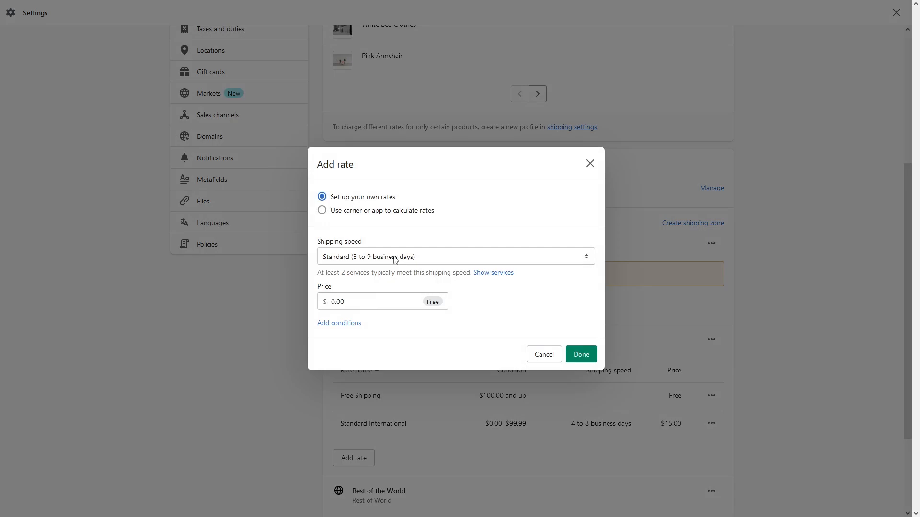
{"action": "mouse_move", "coordinate": [400, 287]}
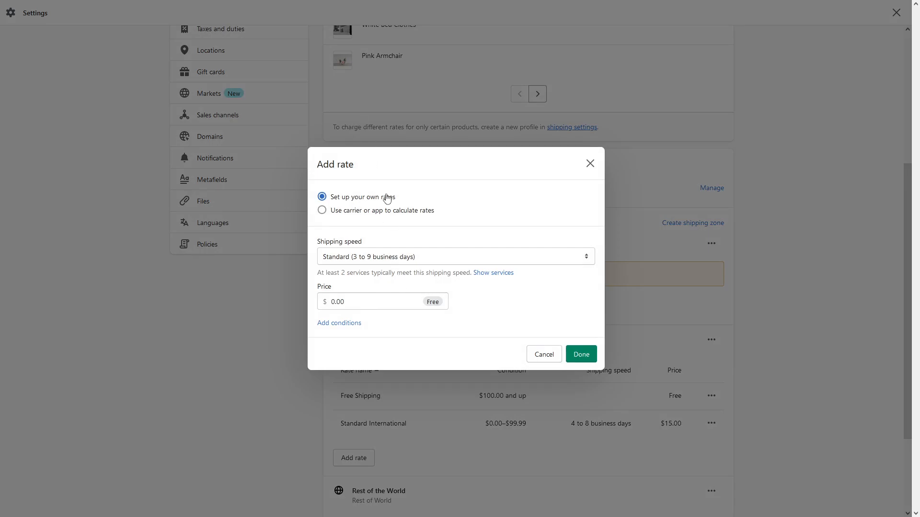
{"action": "mouse_move", "coordinate": [375, 293]}
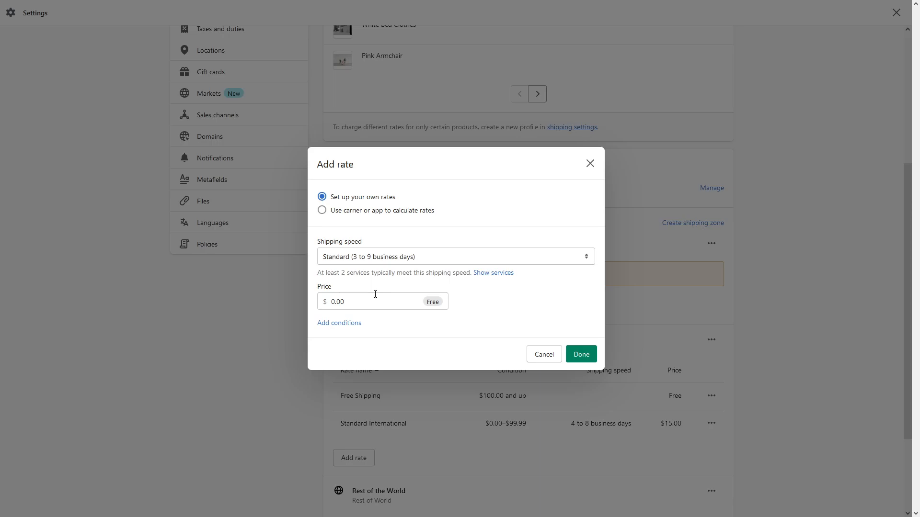
{"action": "left_click", "coordinate": [376, 301]}
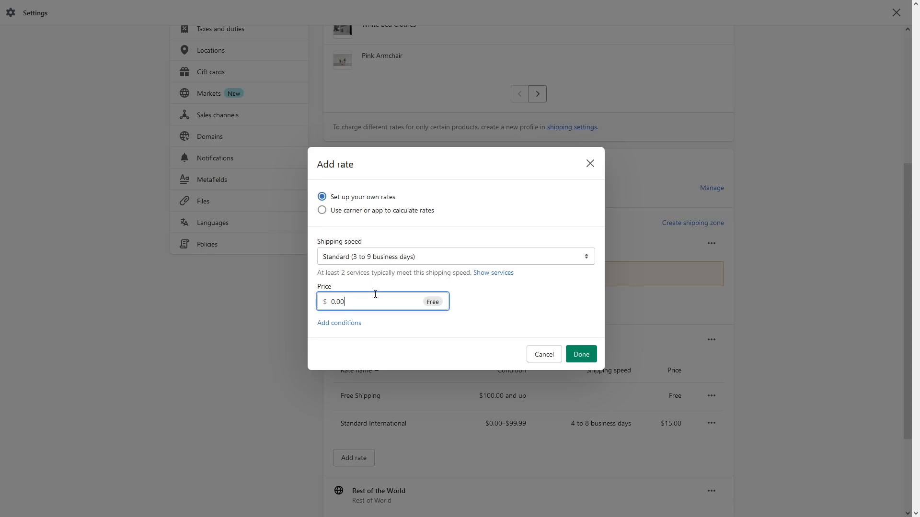
{"action": "type", "text": "15"}
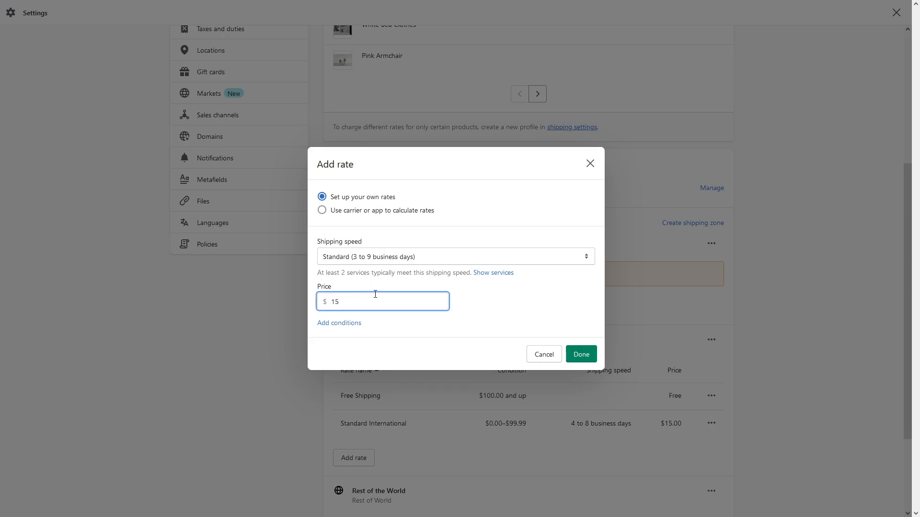
{"action": "mouse_move", "coordinate": [489, 209]}
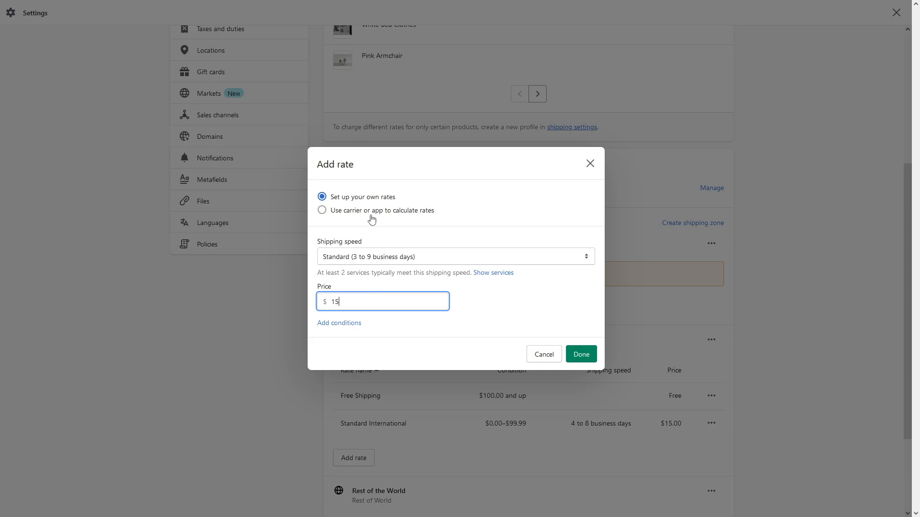
{"action": "left_click", "coordinate": [322, 210]}
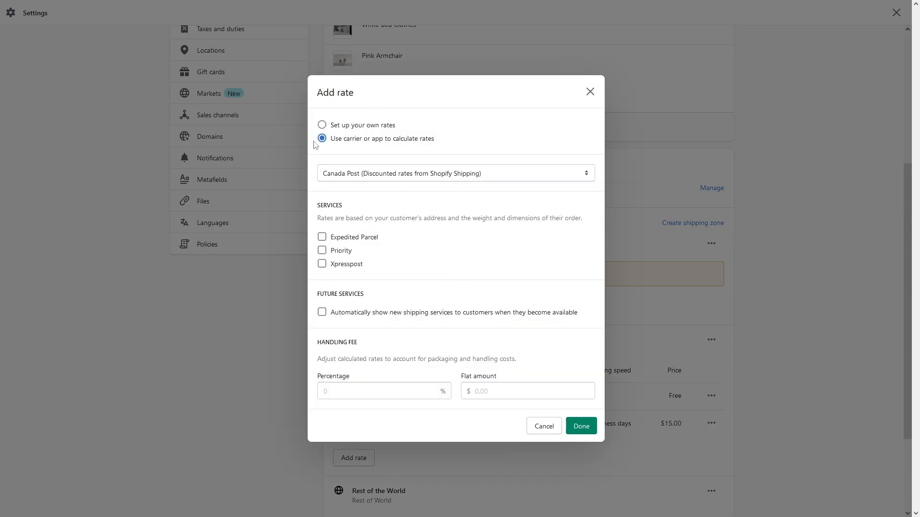
Enable Canada Post Expedited Parcel, Priority and Xpresspost services, confirm the rate, and save
{"action": "left_click", "coordinate": [322, 237]}
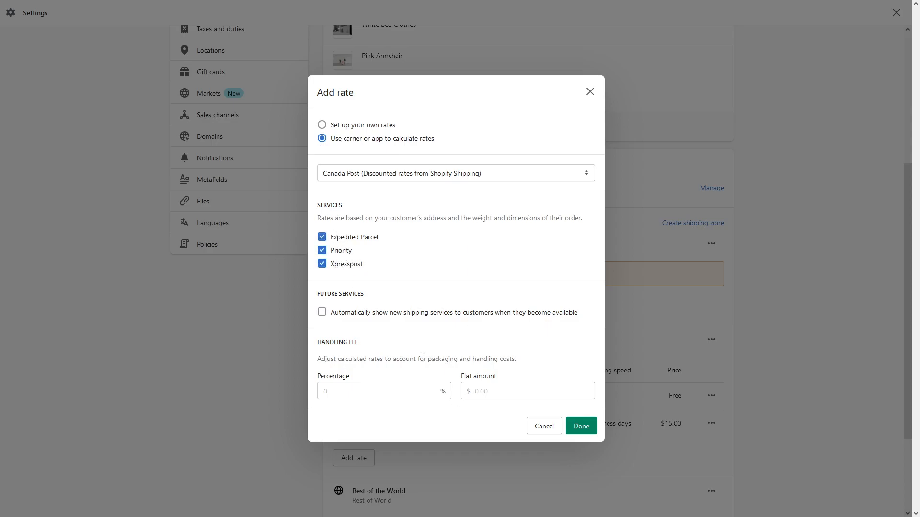
{"action": "mouse_move", "coordinate": [333, 353]}
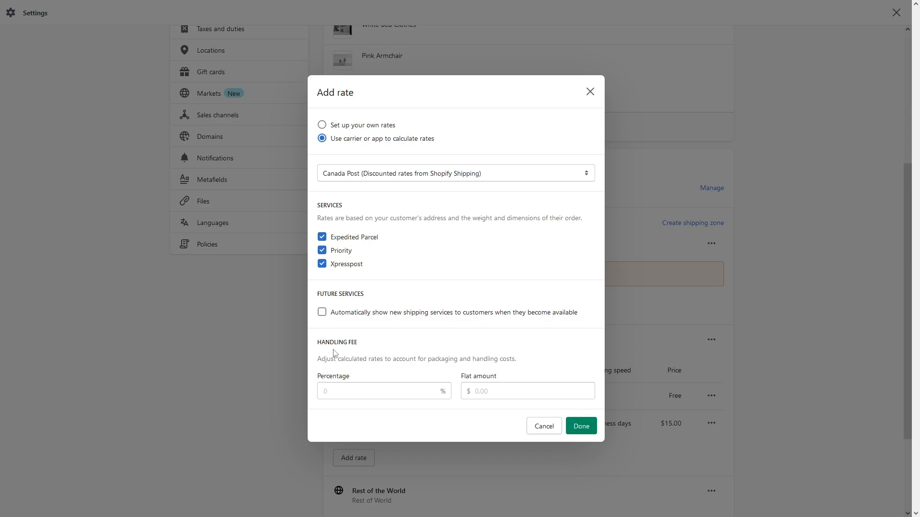
{"action": "mouse_move", "coordinate": [506, 383]}
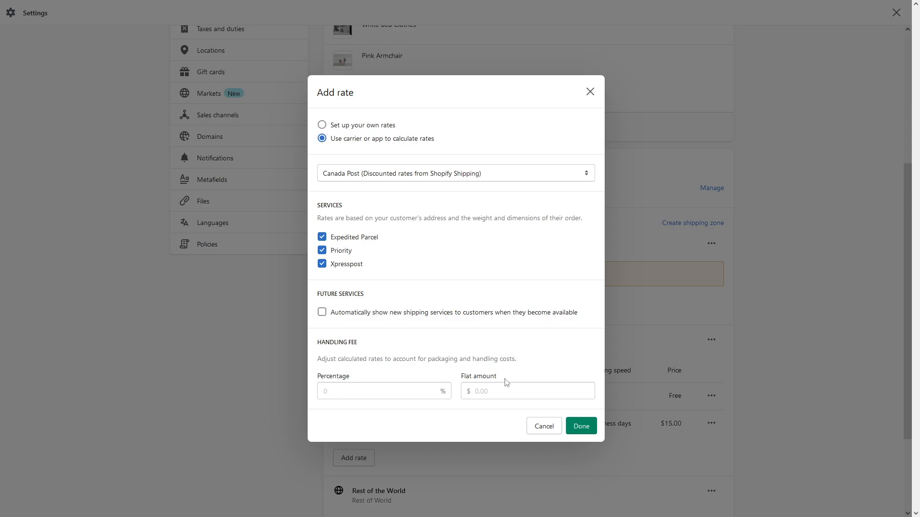
{"action": "mouse_move", "coordinate": [621, 356]}
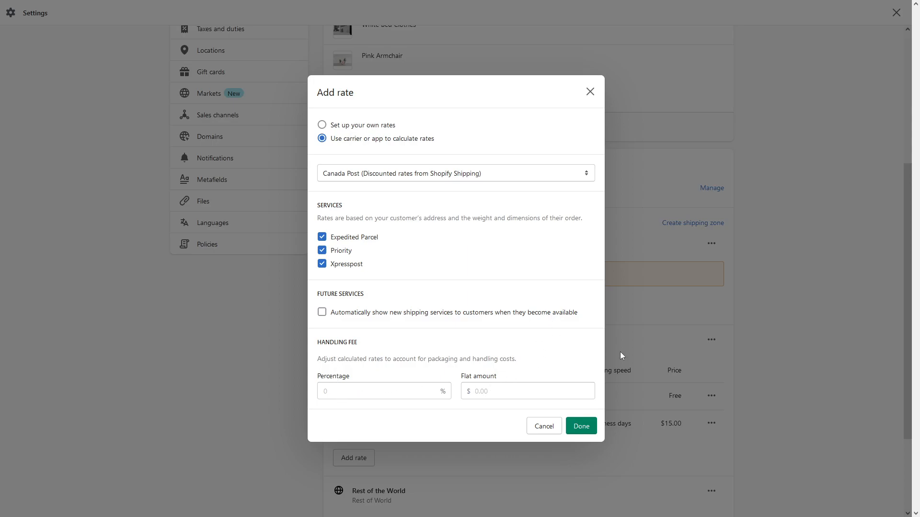
{"action": "mouse_move", "coordinate": [497, 382]}
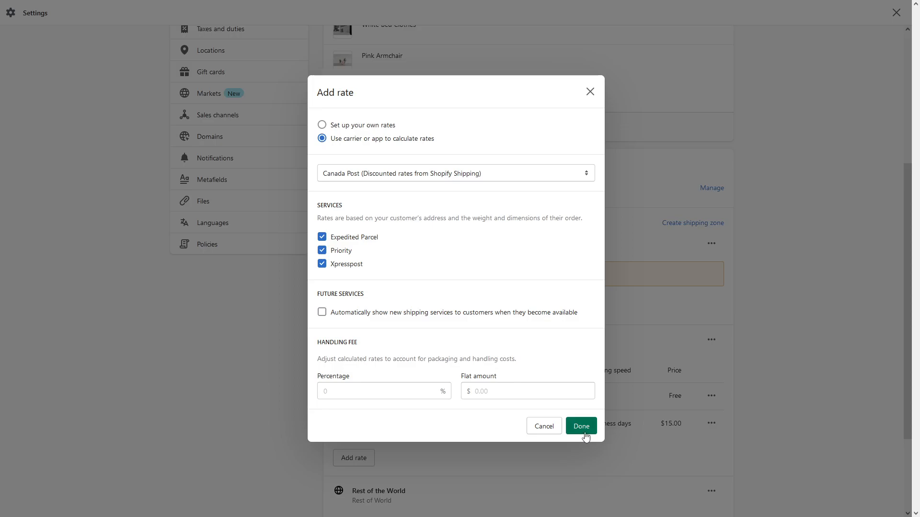
{"action": "left_click", "coordinate": [579, 426]}
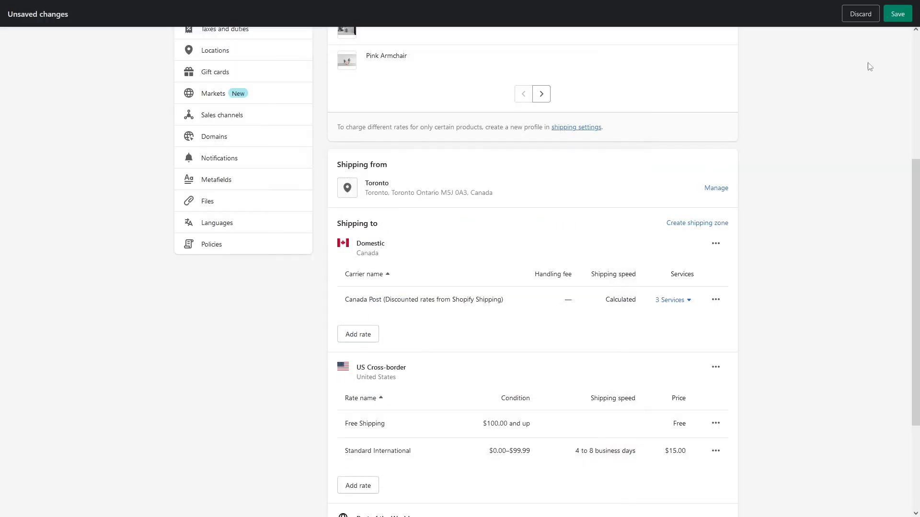
{"action": "left_click", "coordinate": [897, 13]}
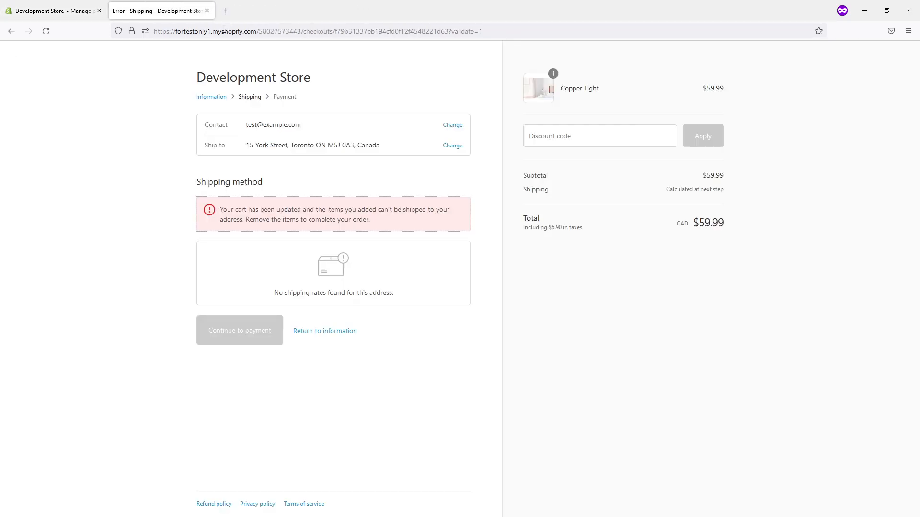
Switch to the checkout tab to see Canada Post rates $11.31, $12.36 and $23.99
{"action": "left_click", "coordinate": [317, 31]}
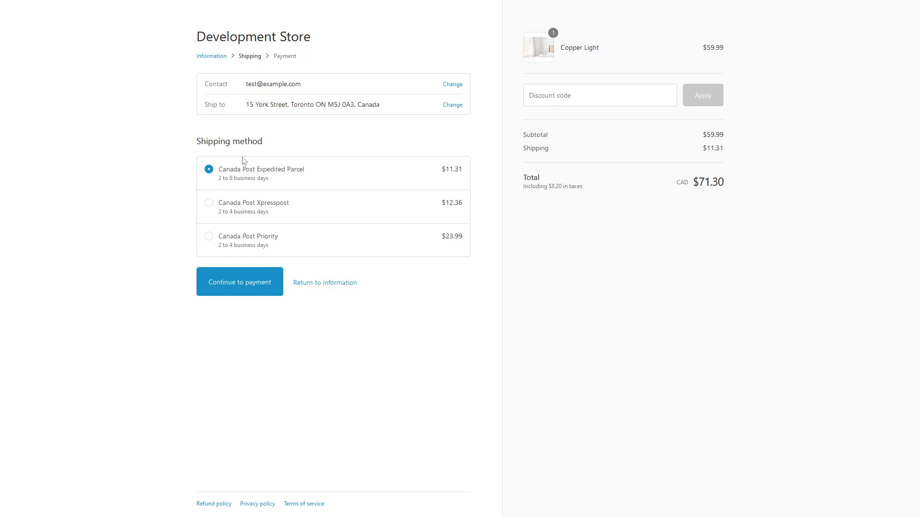
{"action": "mouse_move", "coordinate": [315, 147]}
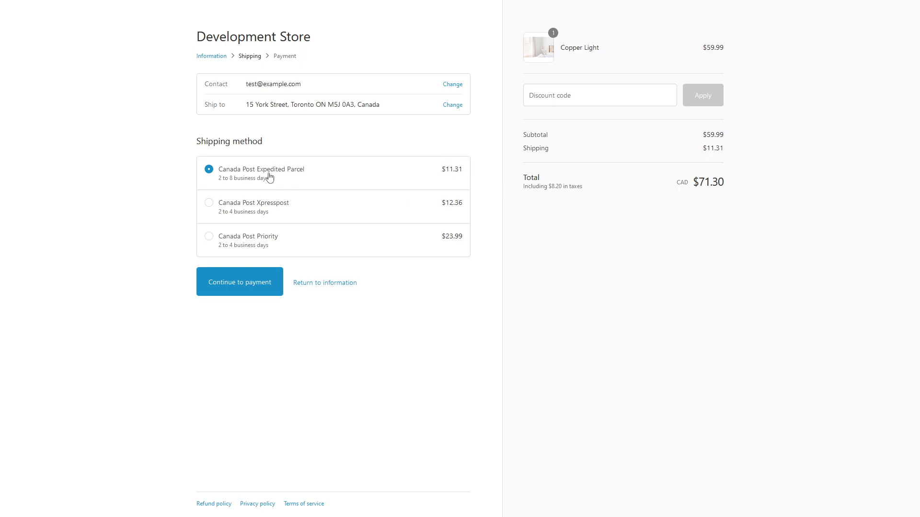
{"action": "mouse_move", "coordinate": [387, 130]}
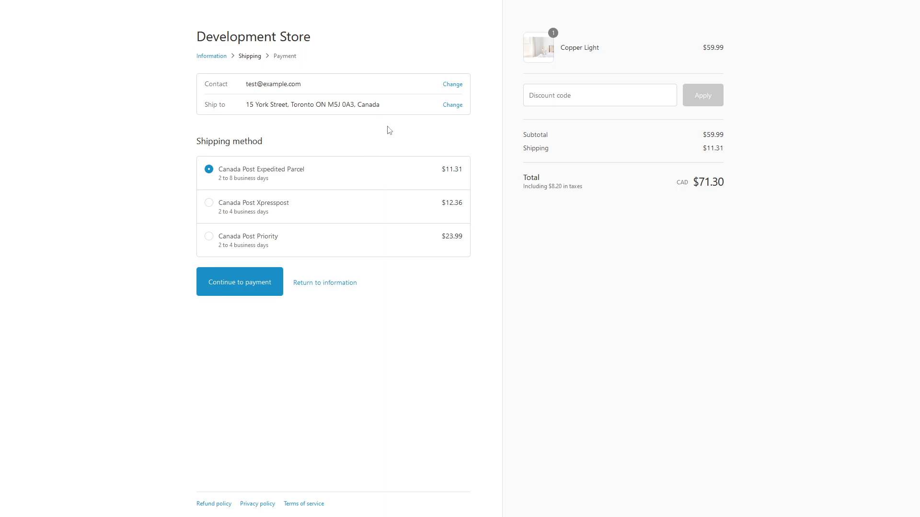
{"action": "mouse_move", "coordinate": [462, 159]}
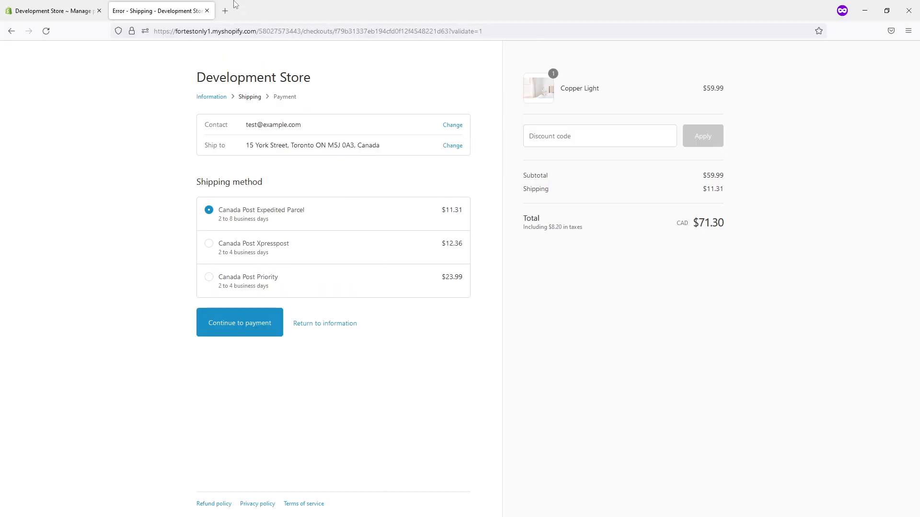
Edit the Domestic Canada Post rate to add a 5.00 flat handling fee, then save
{"action": "left_click", "coordinate": [50, 11]}
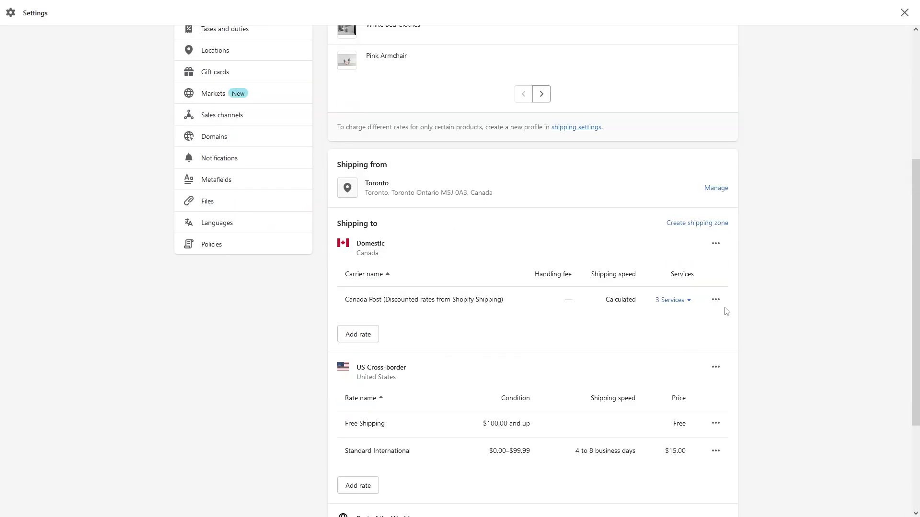
{"action": "left_click", "coordinate": [715, 300]}
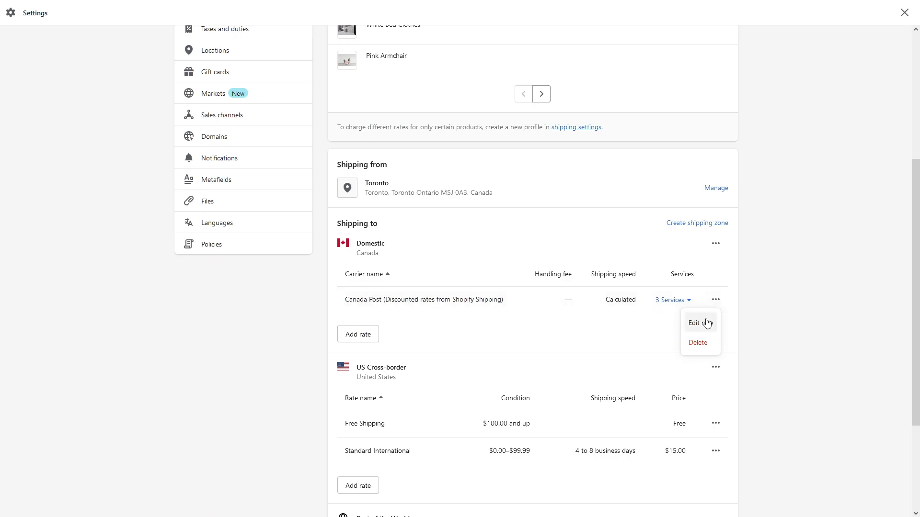
{"action": "left_click", "coordinate": [694, 323]}
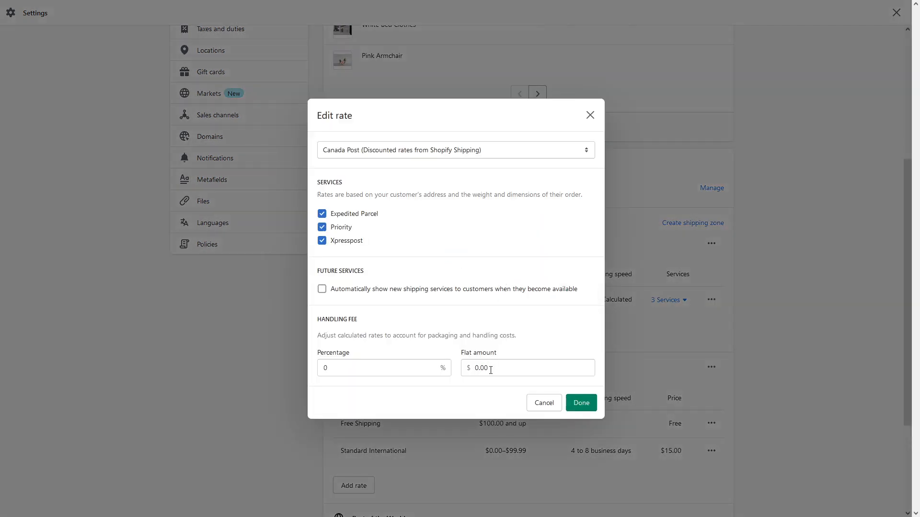
{"action": "left_click", "coordinate": [526, 368]}
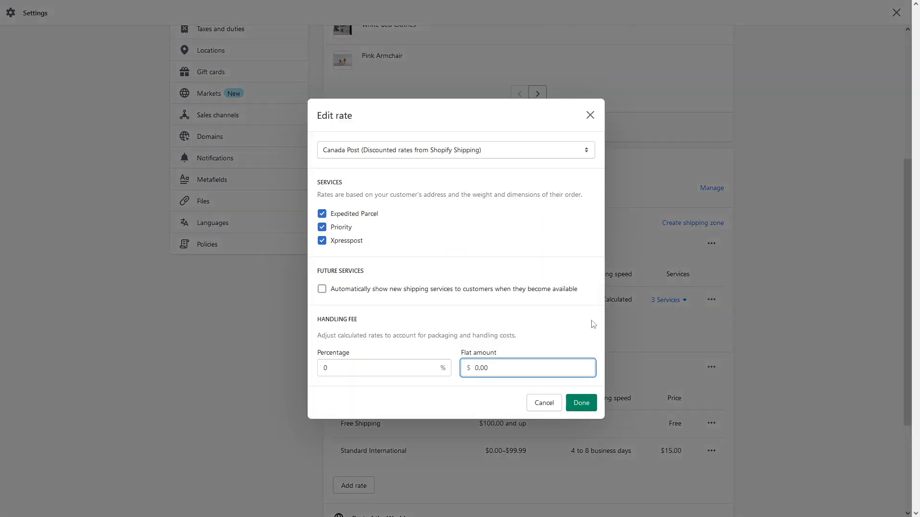
{"action": "type", "text": "5.00"}
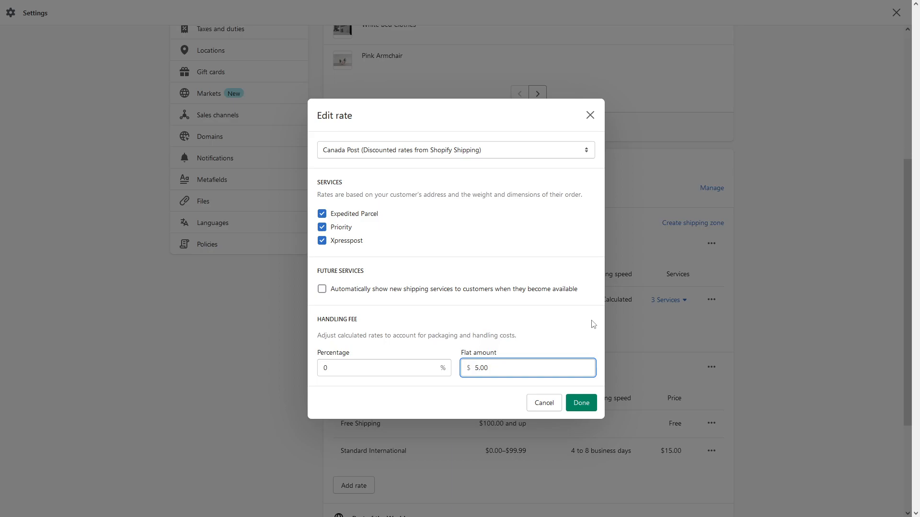
{"action": "left_click", "coordinate": [580, 403]}
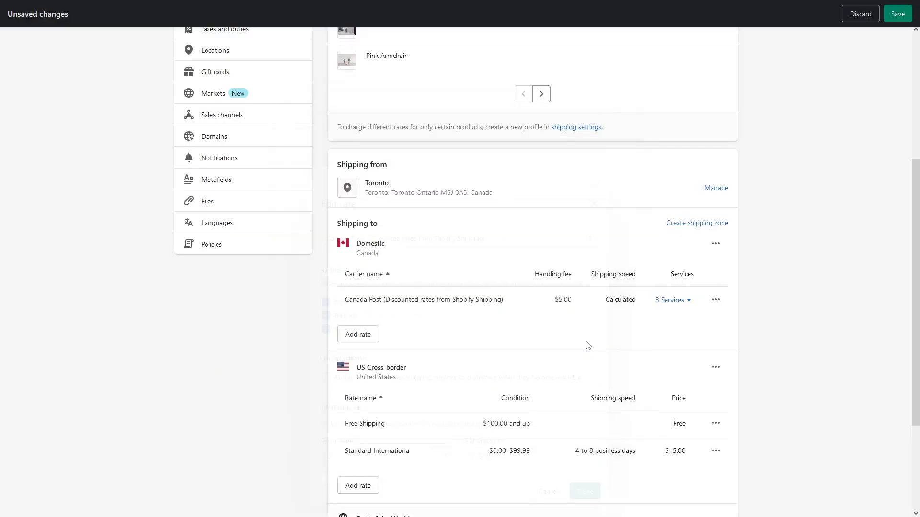
{"action": "left_click", "coordinate": [897, 13]}
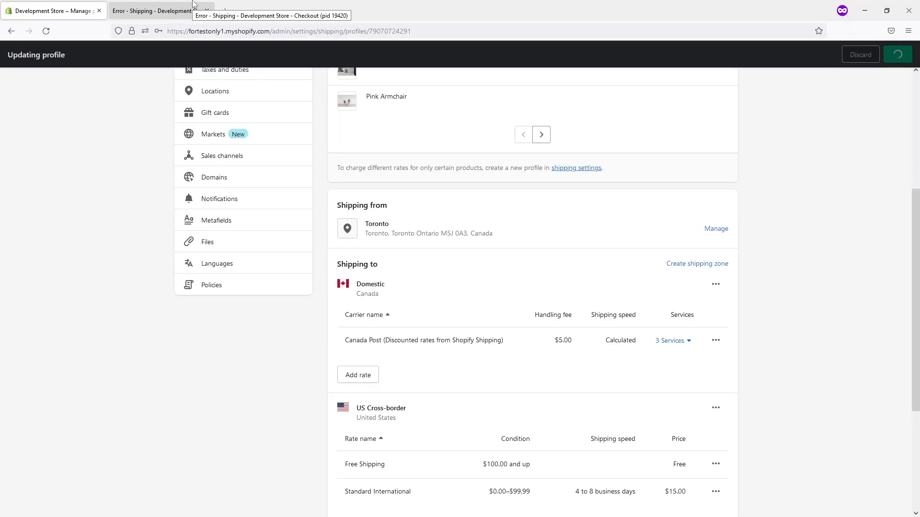
Reload the checkout shipping step to show $16.31, $17.36, $28.99 and a $76.30 total
{"action": "left_click", "coordinate": [150, 11]}
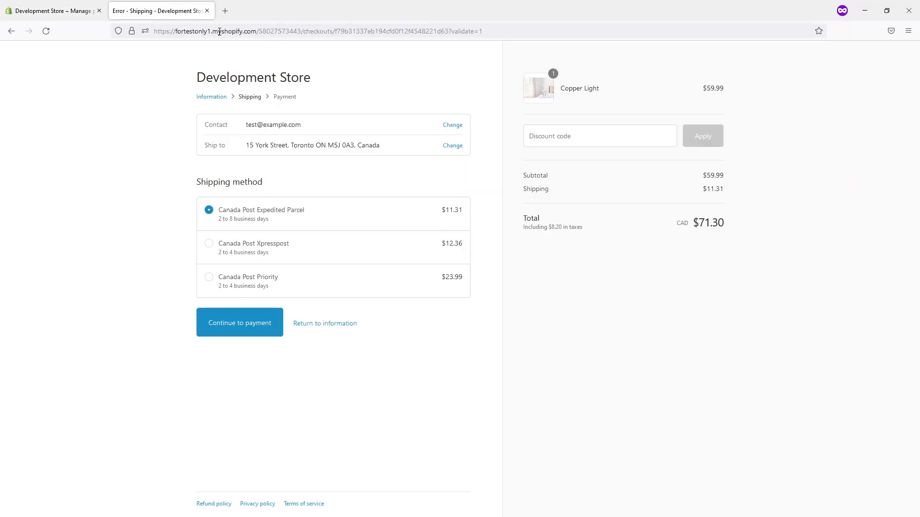
{"action": "left_click", "coordinate": [316, 31]}
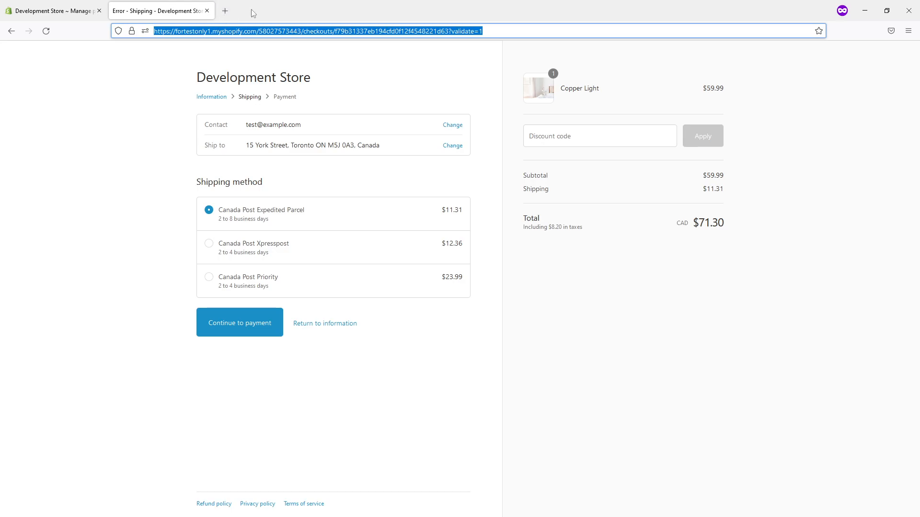
{"action": "mouse_move", "coordinate": [426, 220]}
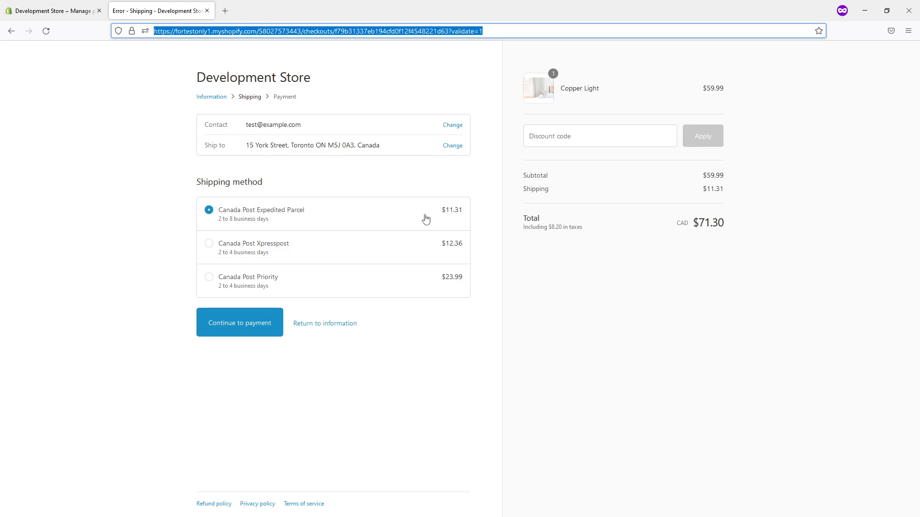
{"action": "mouse_move", "coordinate": [446, 217]}
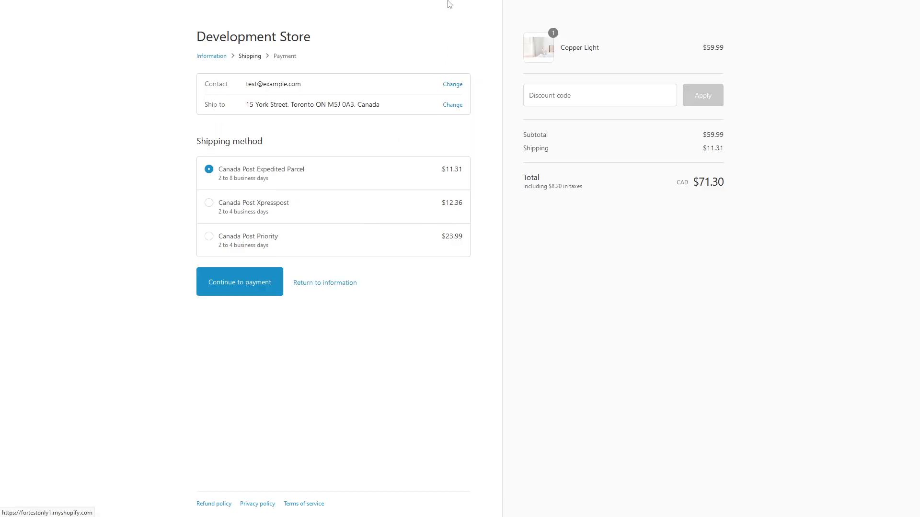
{"action": "left_click", "coordinate": [239, 282]}
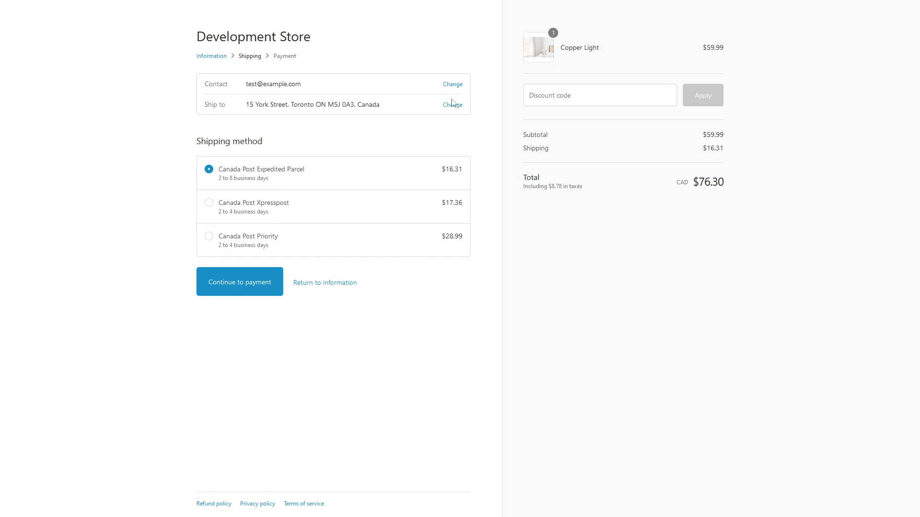
{"action": "mouse_move", "coordinate": [452, 172]}
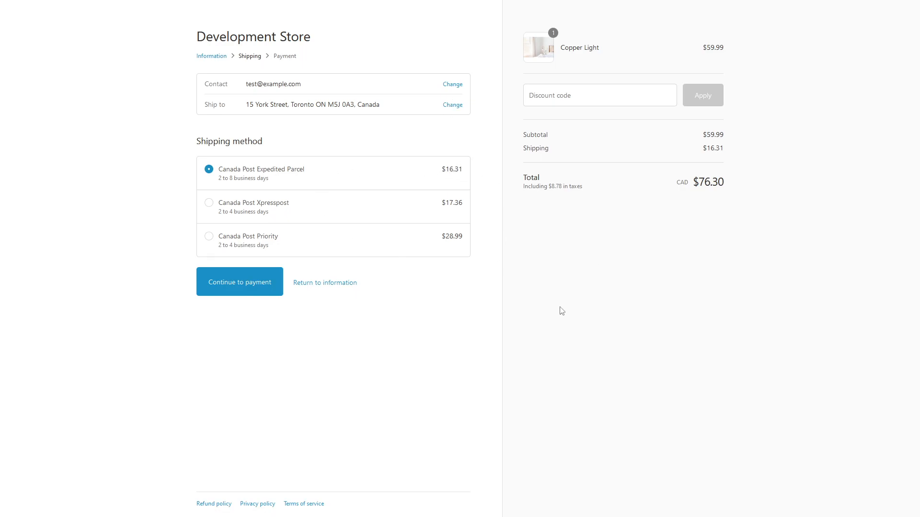
{"action": "mouse_move", "coordinate": [495, 216]}
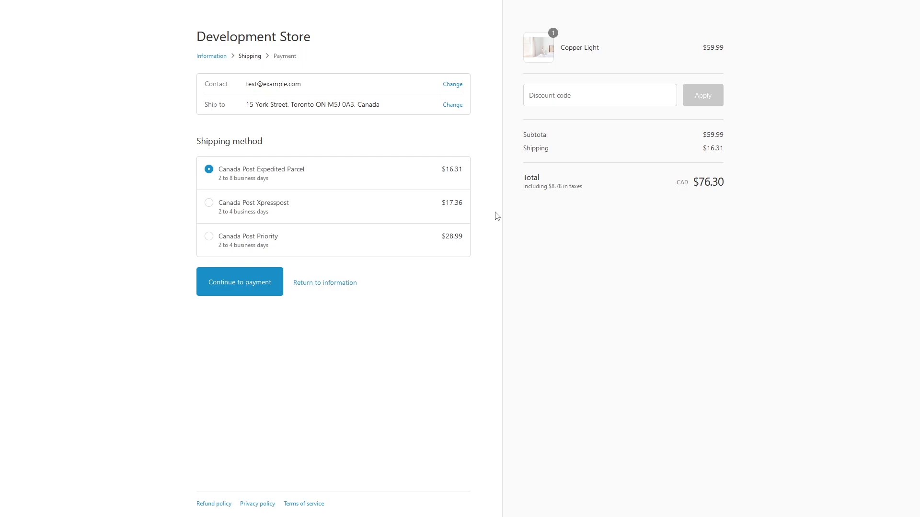